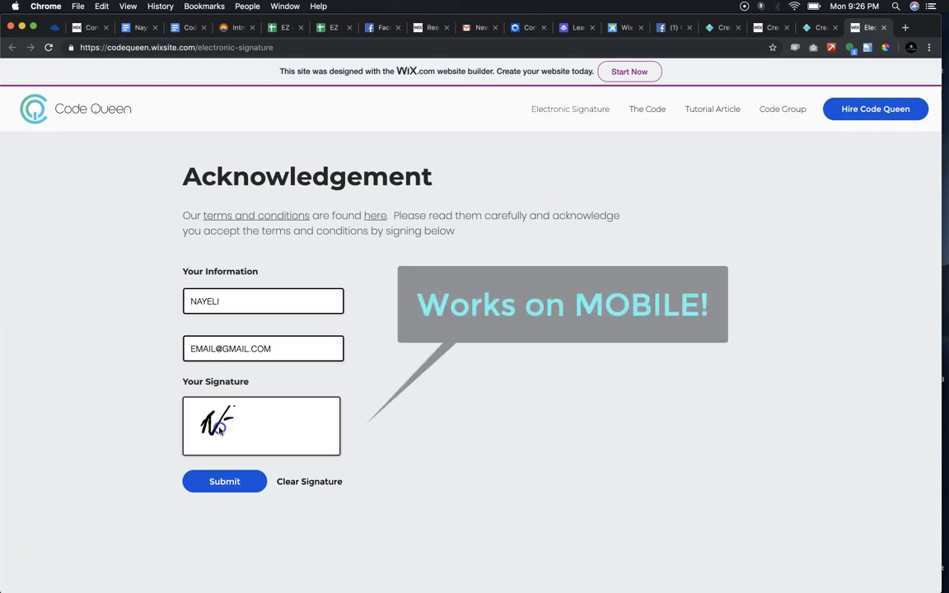
Draw a signature in the signature box and submit the acknowledgement form.
drag(218, 424, 272, 429)
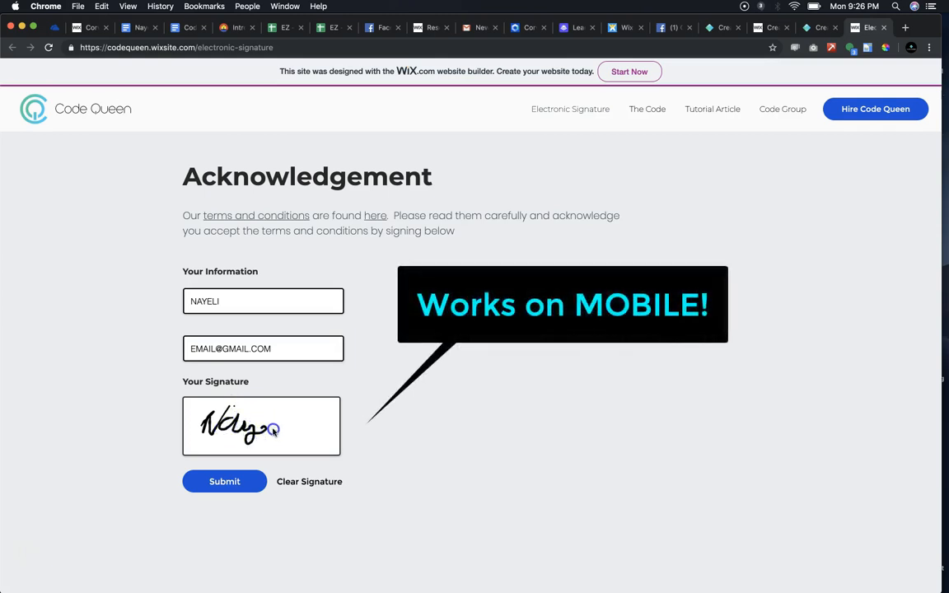
drag(256, 424, 296, 426)
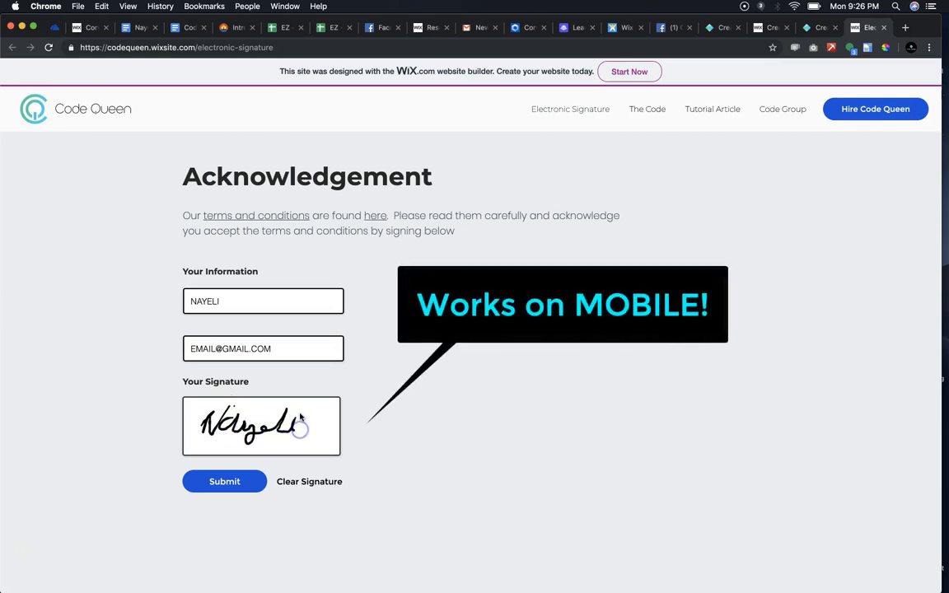
click(224, 481)
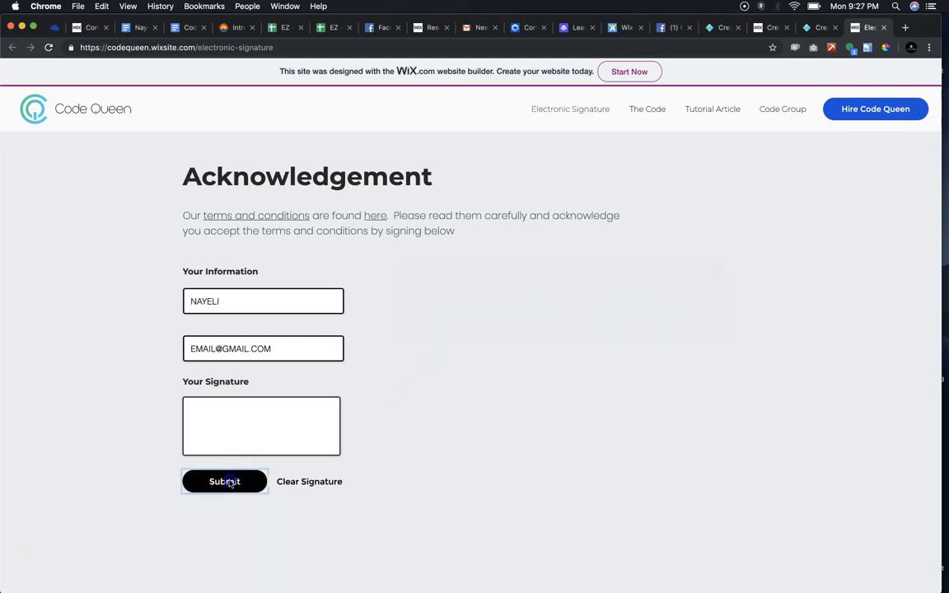
click(225, 481)
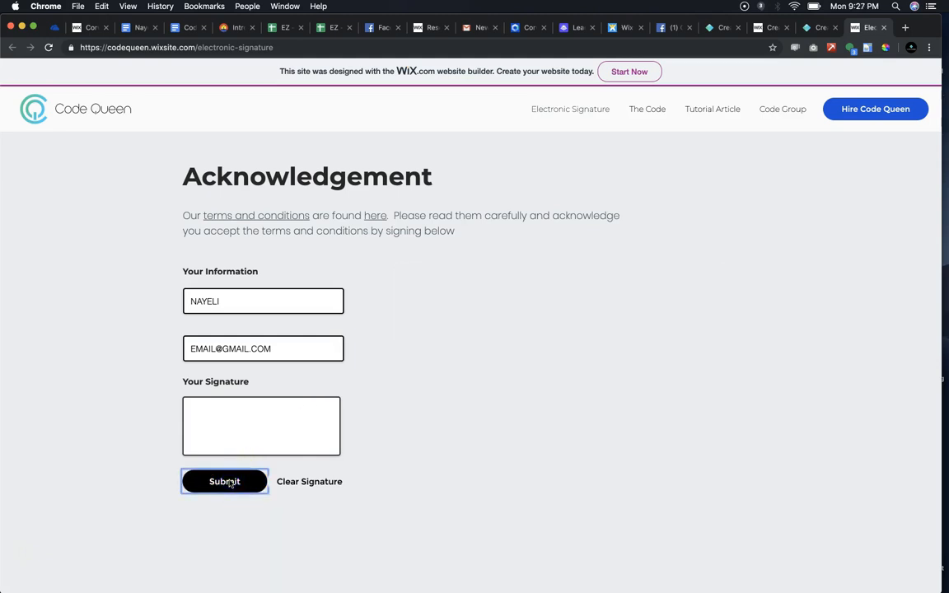
click(224, 481)
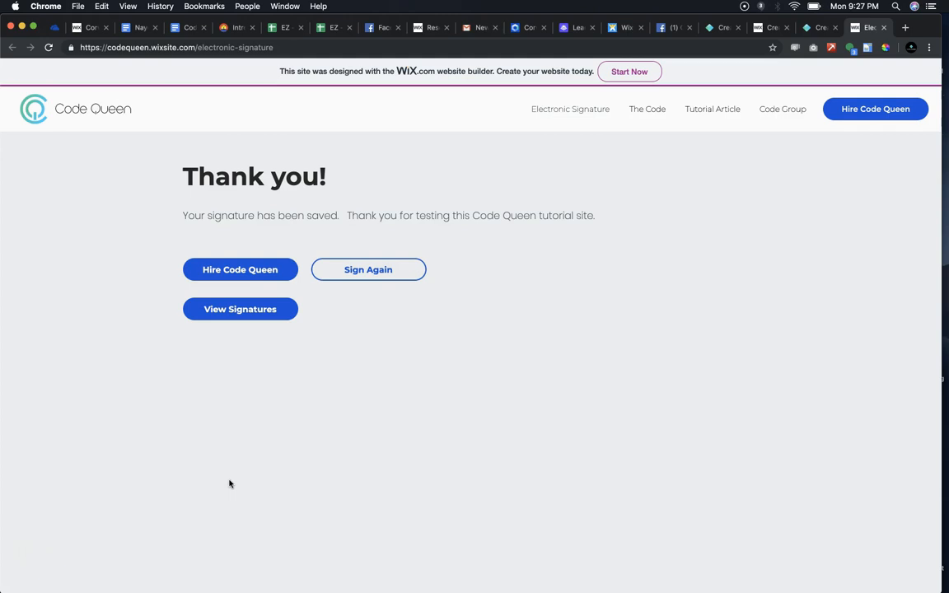
Show and then hide the saved signatures, and start a fresh blank form.
click(240, 309)
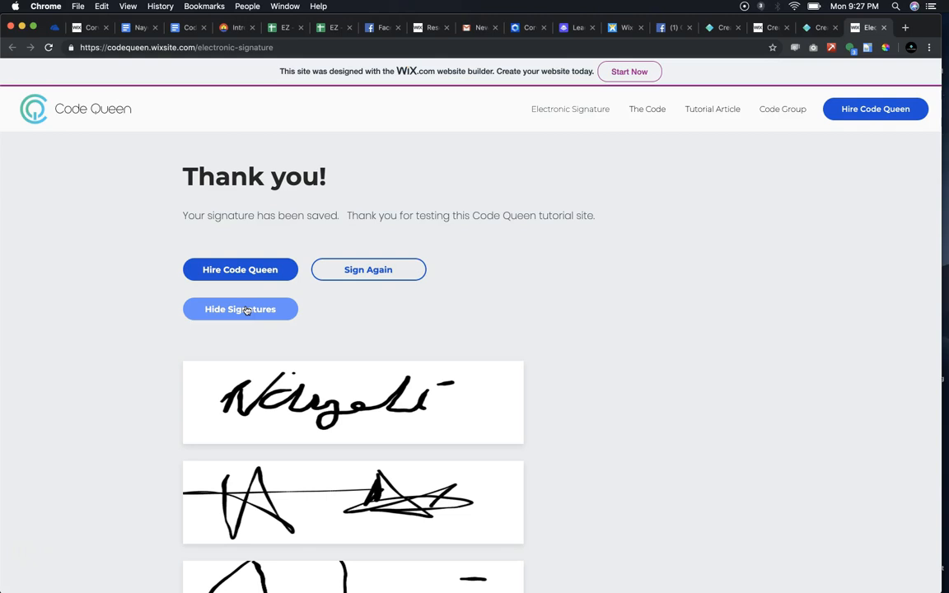
click(239, 309)
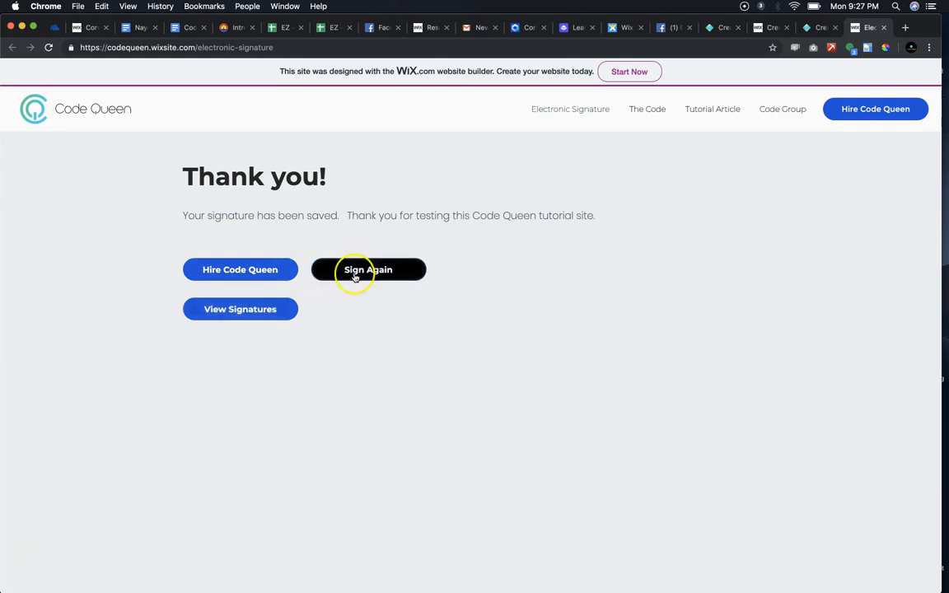
click(368, 269)
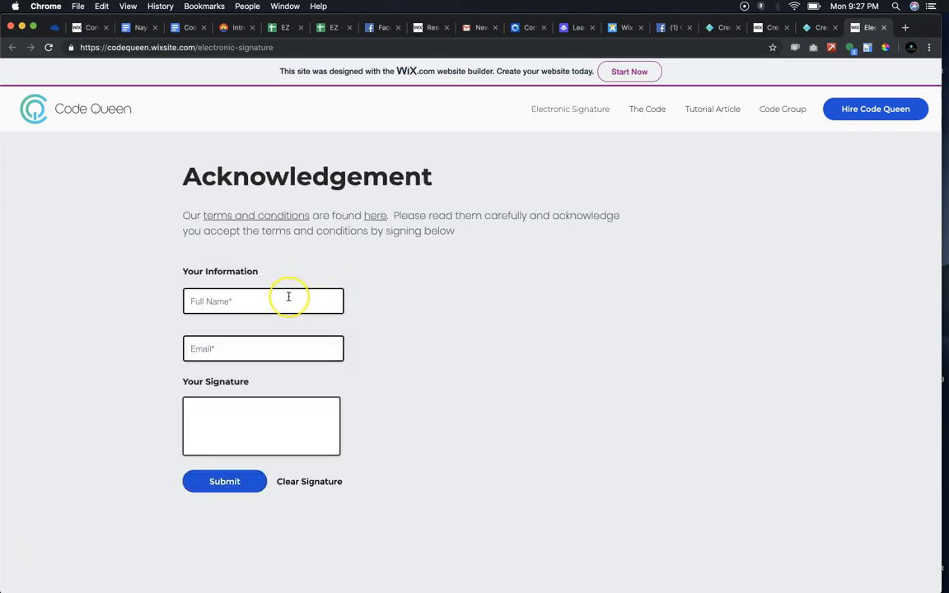
Switch to the Totally Codable article and enlarge the Step 1 Developer Tools screenshot.
click(224, 481)
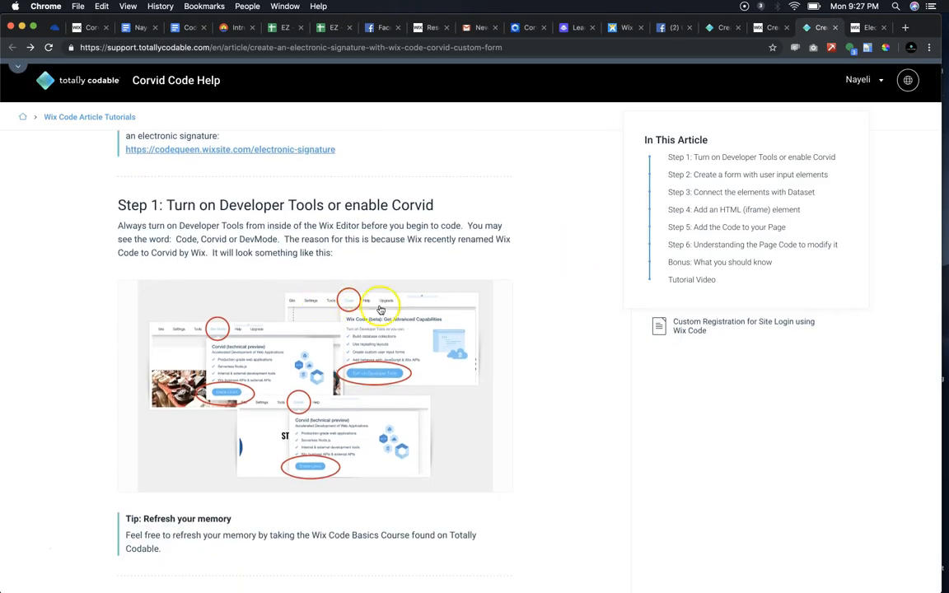
click(380, 307)
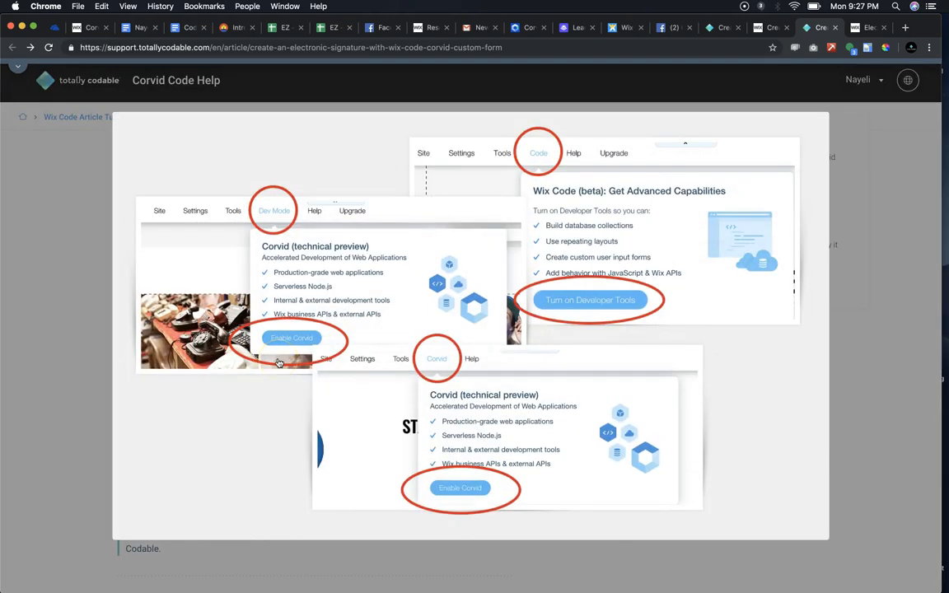
mouse_move(270, 222)
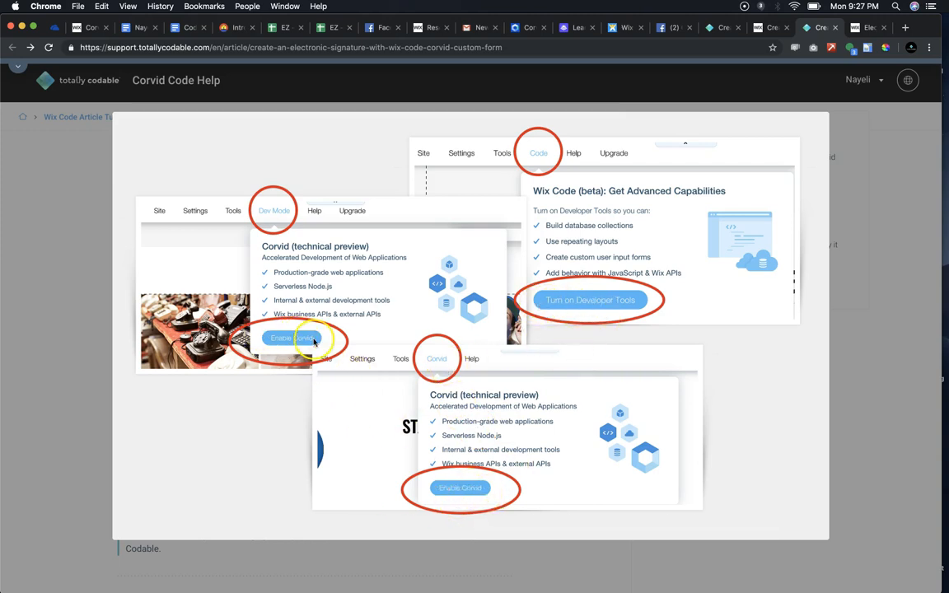
mouse_move(894, 243)
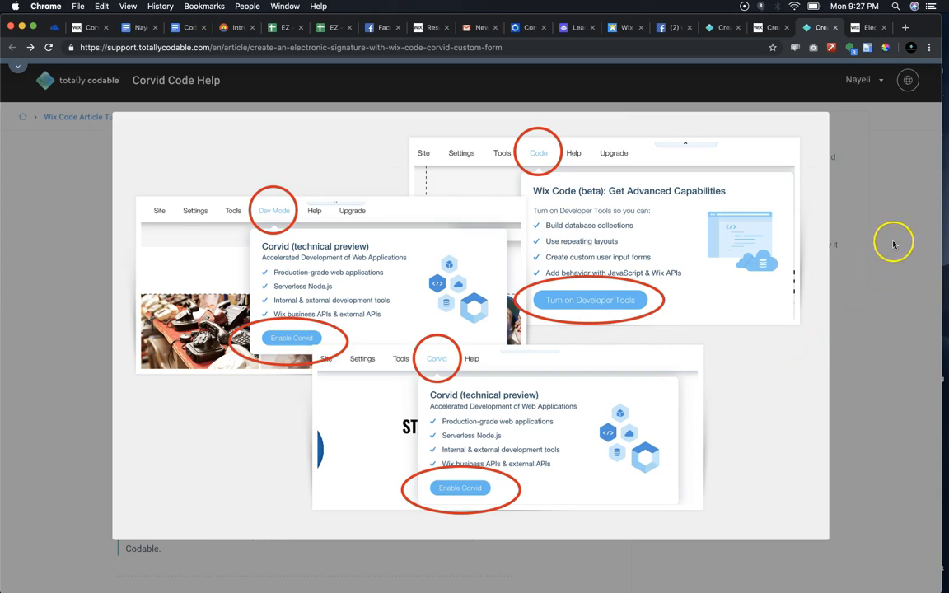
Scroll to Step 2, enlarge the user input elements screenshot, and reach the dataset settings image.
scroll(down, 3)
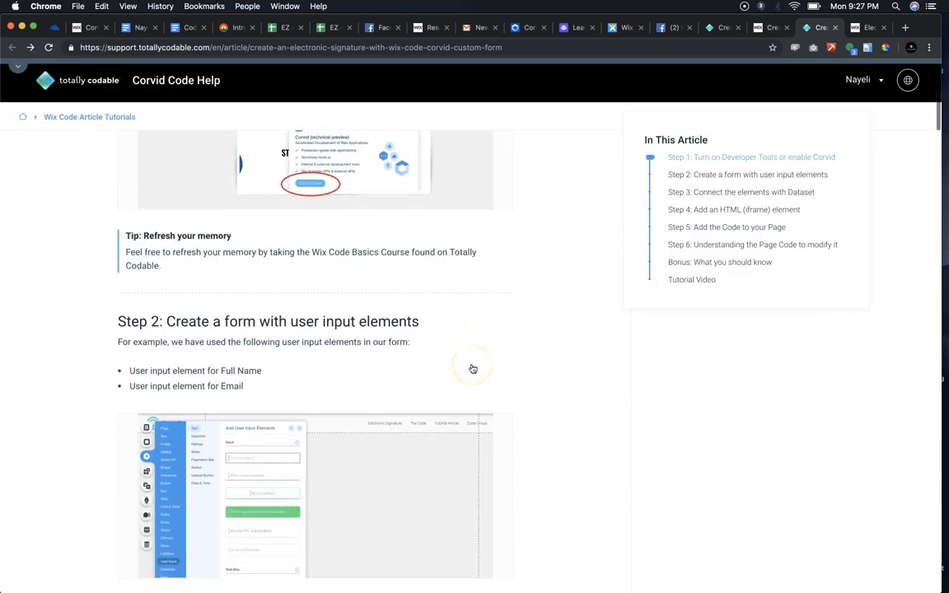
scroll(down, 3)
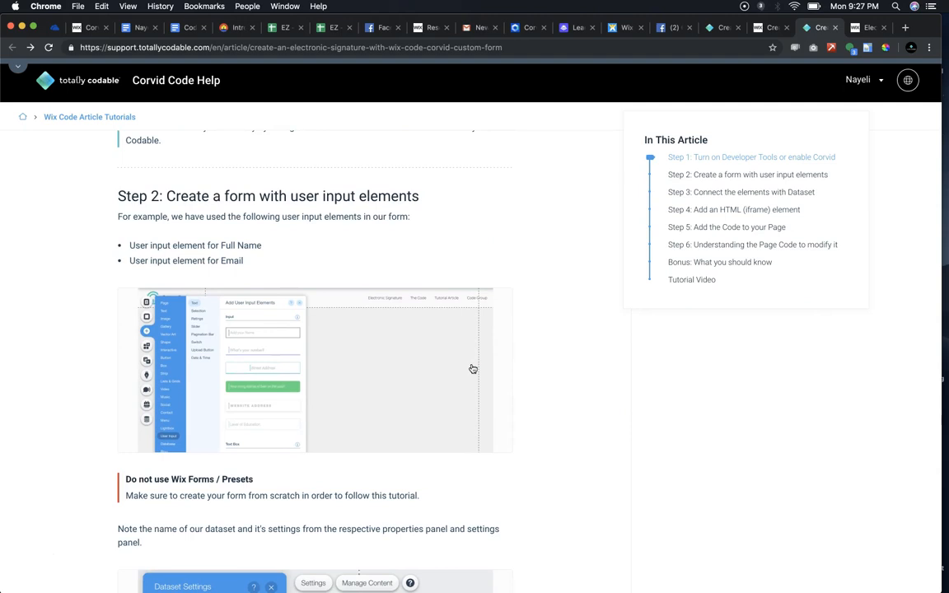
mouse_move(470, 366)
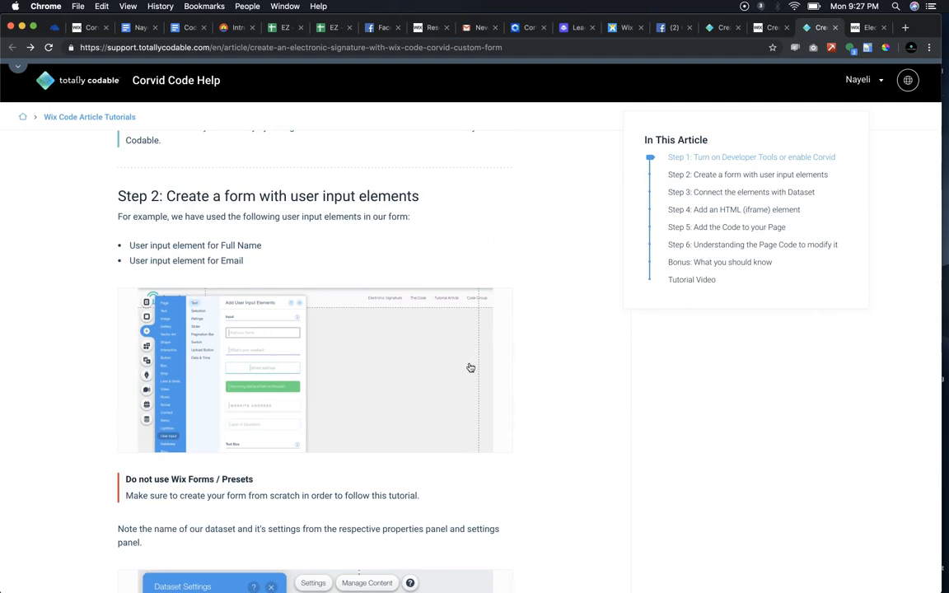
click(469, 367)
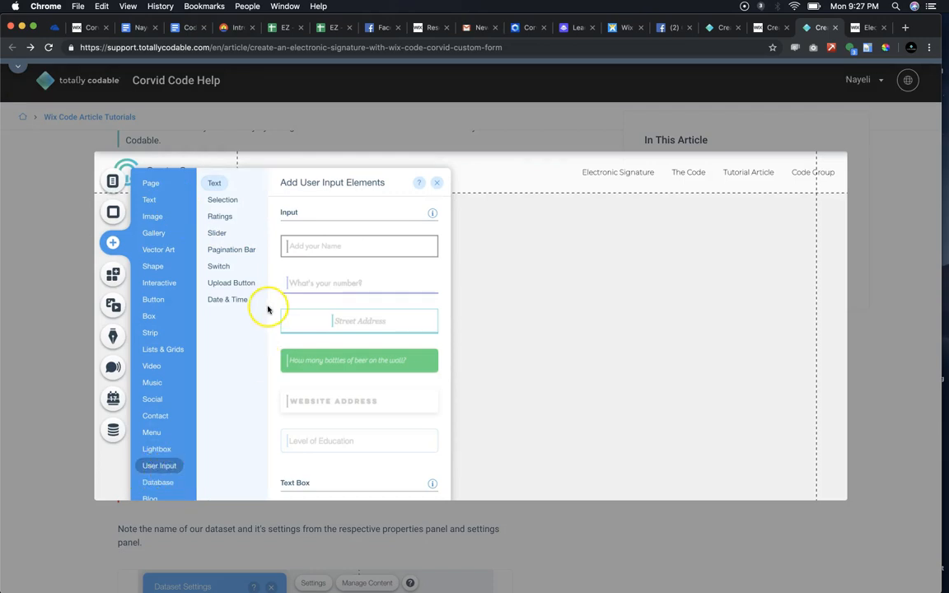
mouse_move(585, 292)
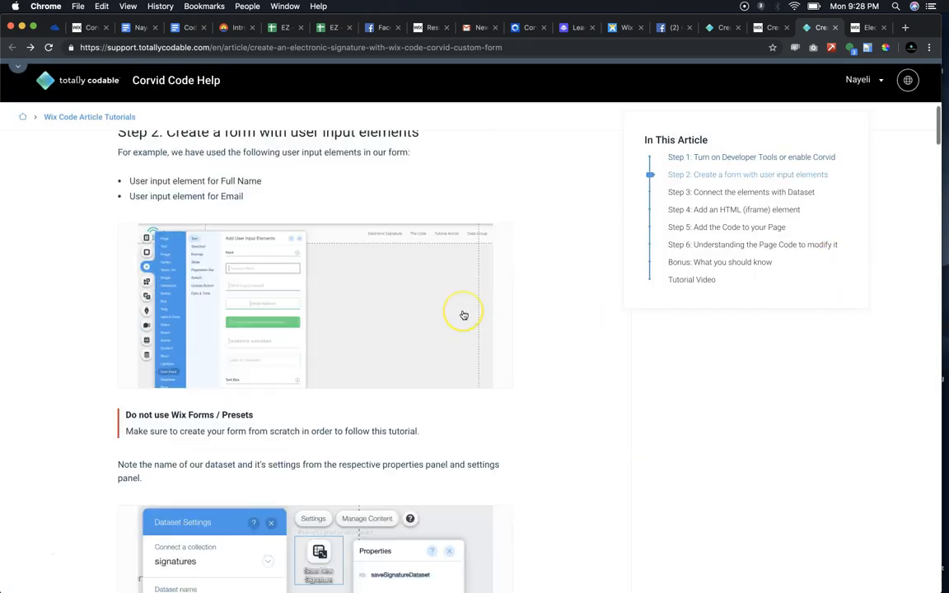
scroll(down, 3)
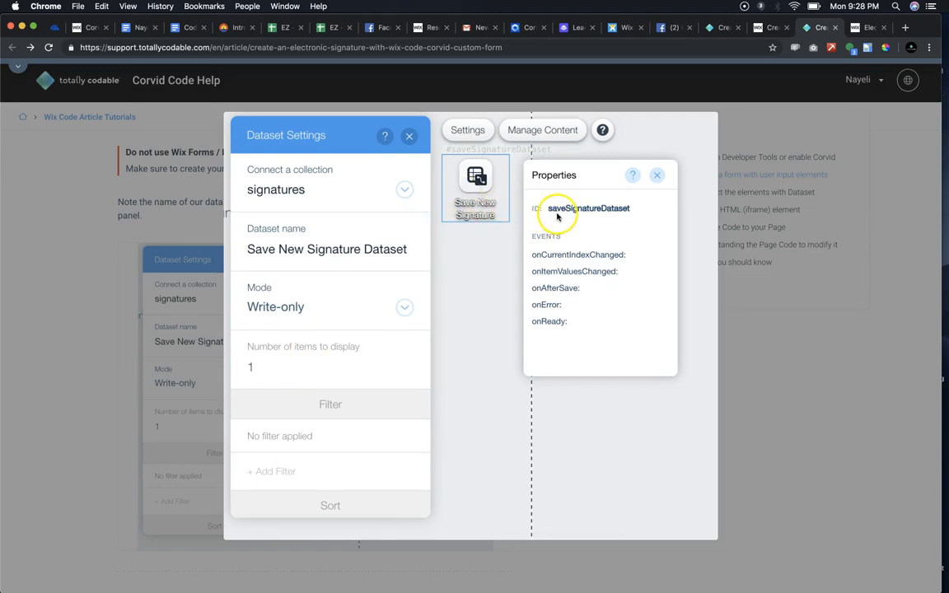
mouse_move(369, 183)
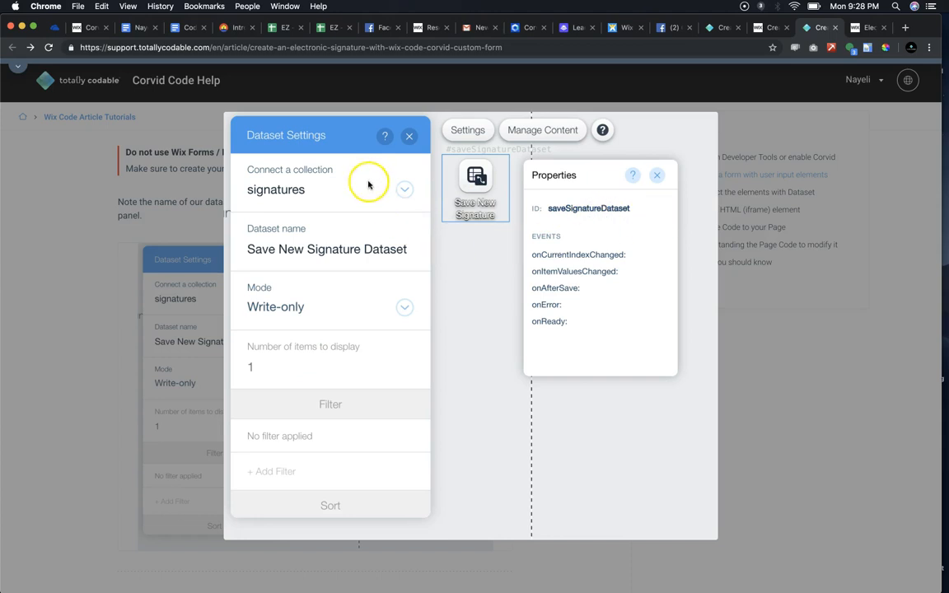
mouse_move(761, 392)
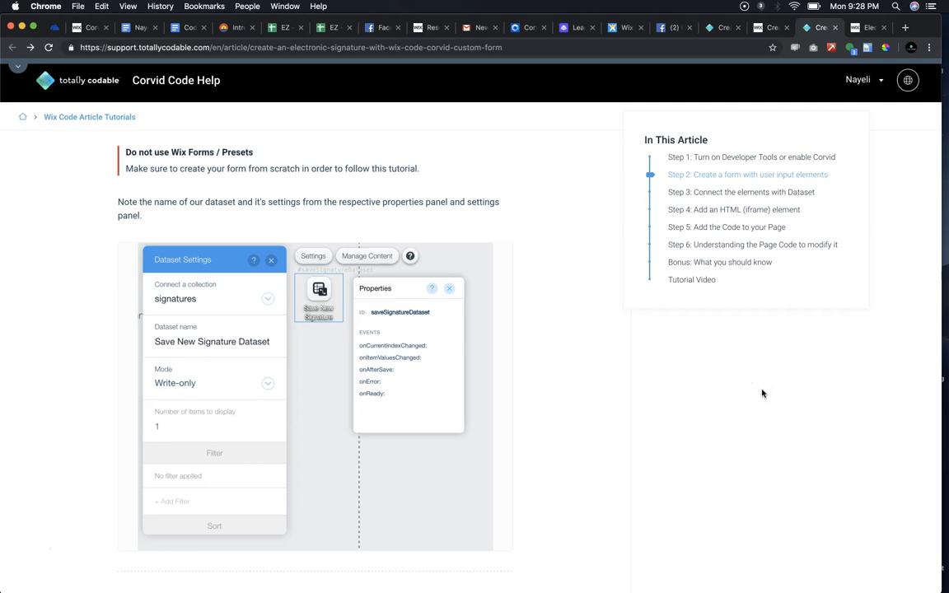
Go through Step 3's screenshots on connecting the Full Name and Email inputs to the dataset.
click(740, 192)
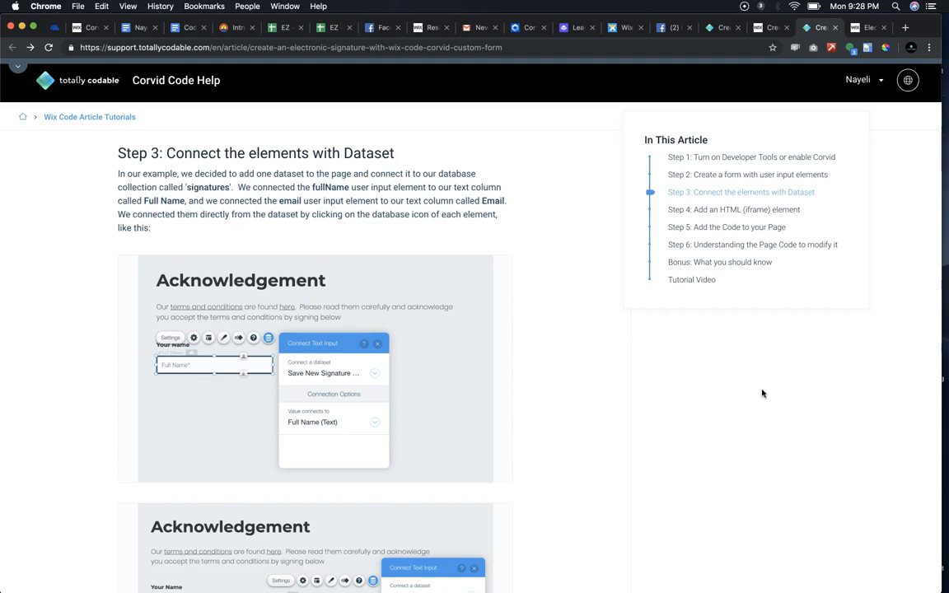
click(313, 373)
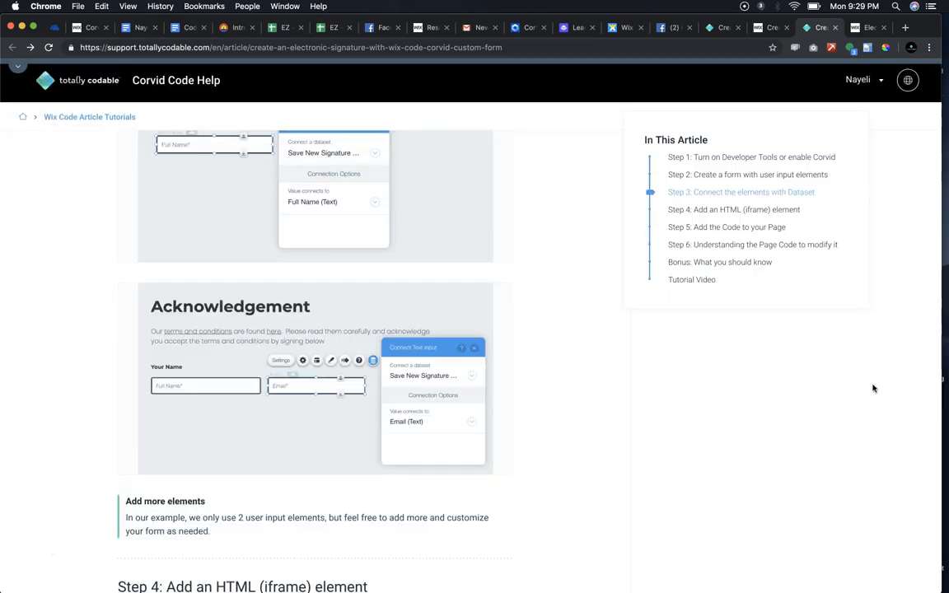
Scroll to Step 4, close the enlarged Add More screenshot, and reach the HTML code.
scroll(down, 3)
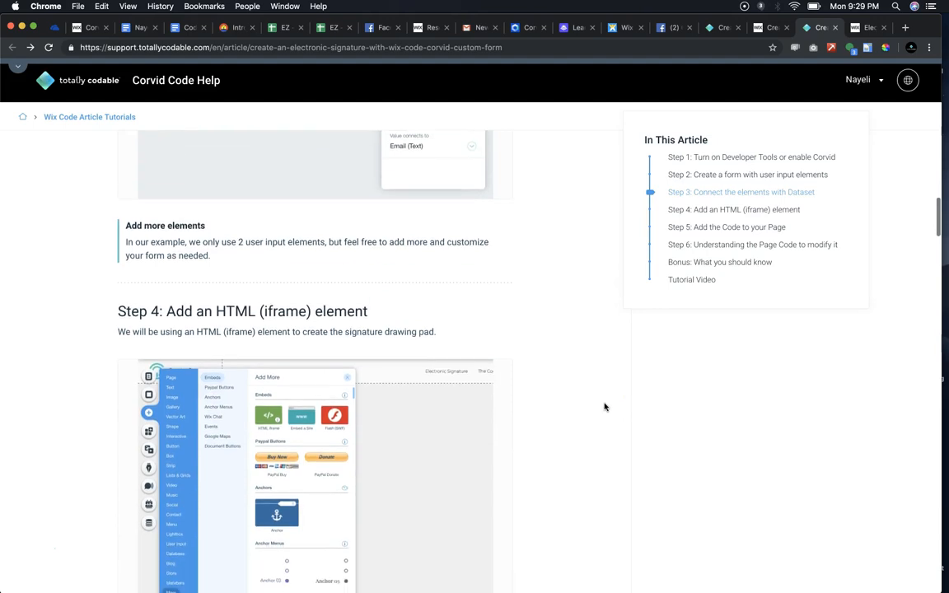
scroll(down, 3)
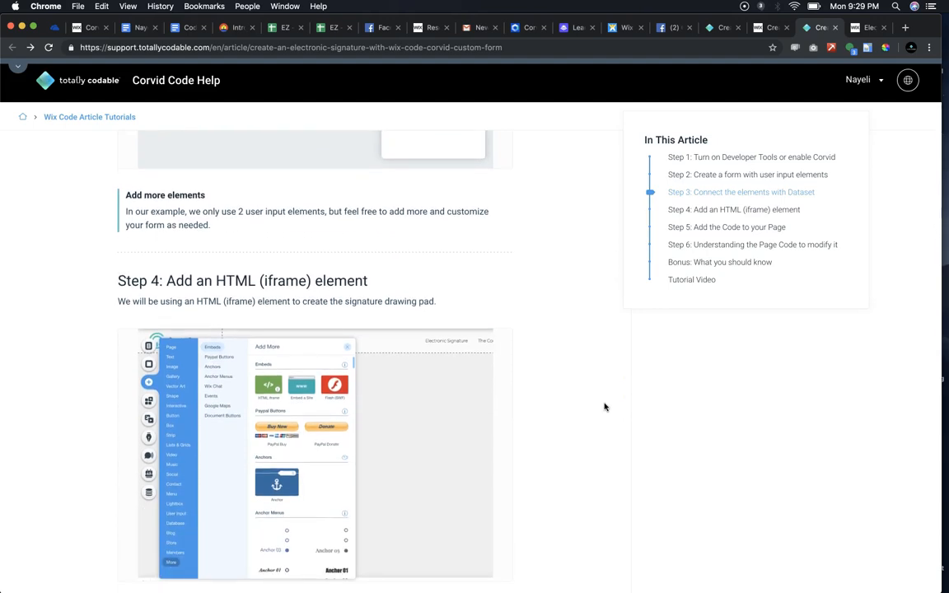
scroll(down, 3)
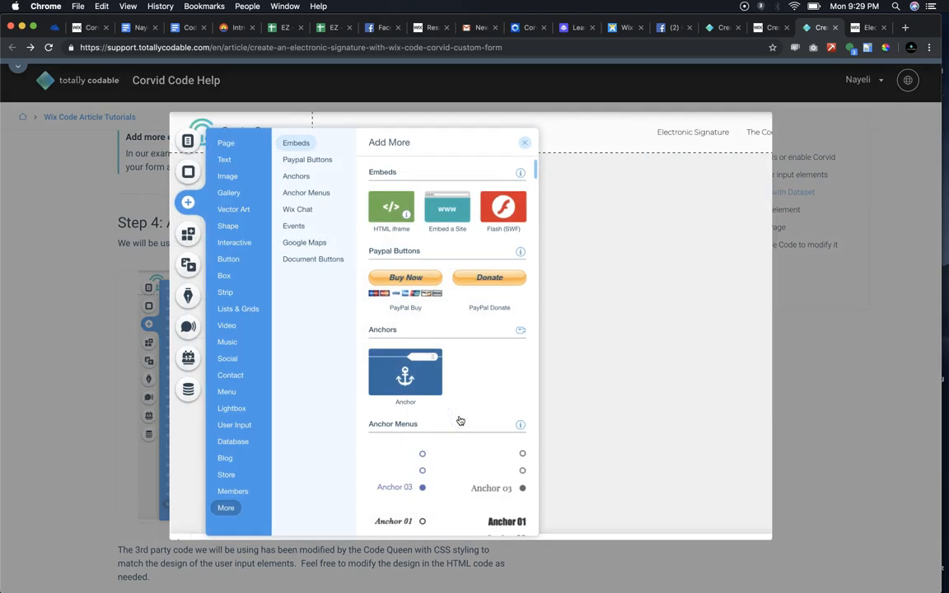
click(224, 507)
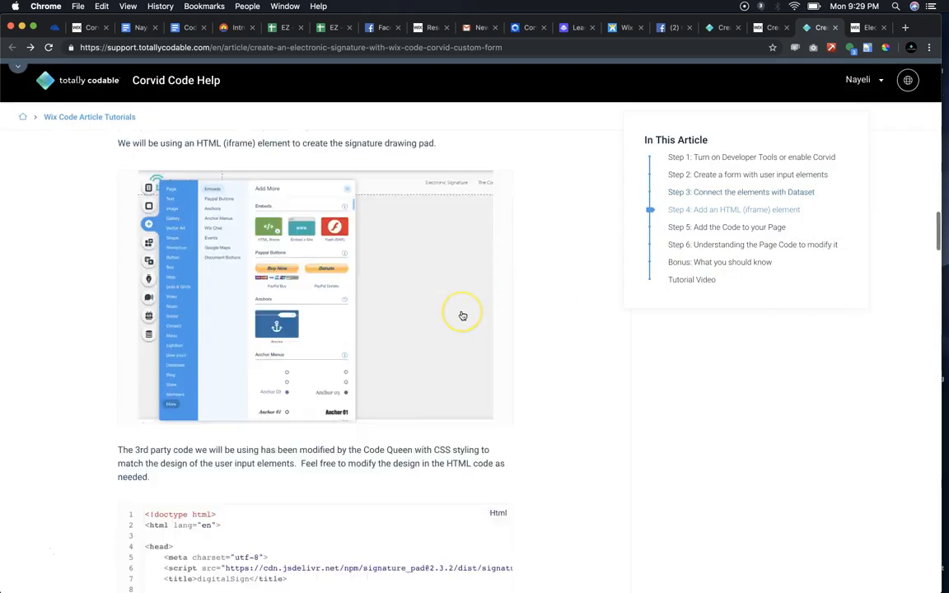
Scroll the article to show the top of the Step 4 signature-pad HTML code.
scroll(down, 3)
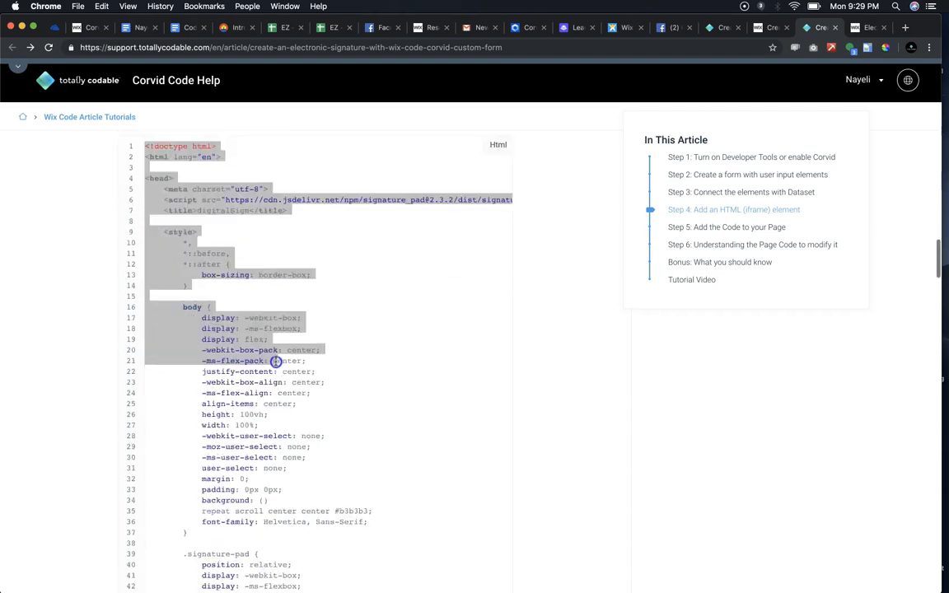
scroll(down, 3)
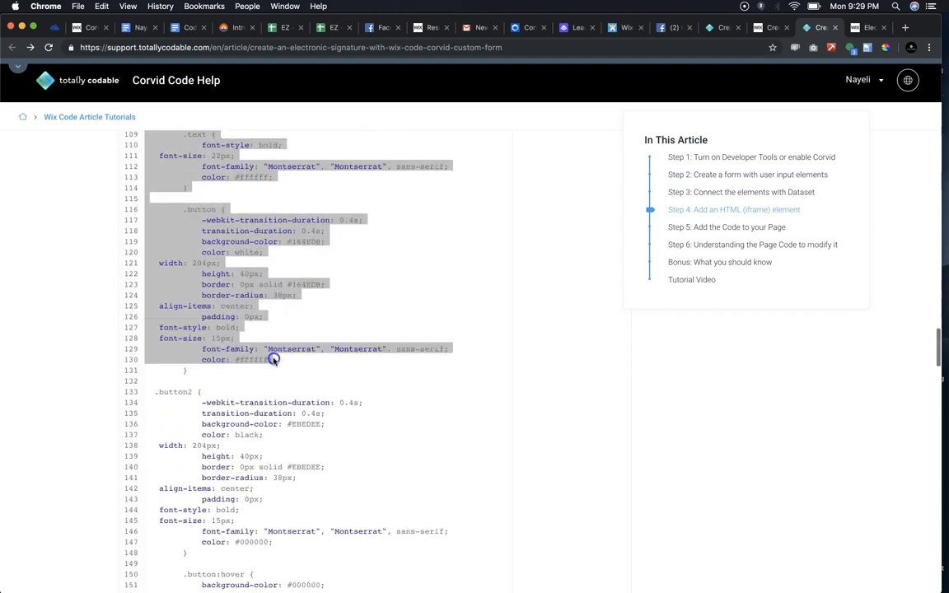
scroll(down, 3)
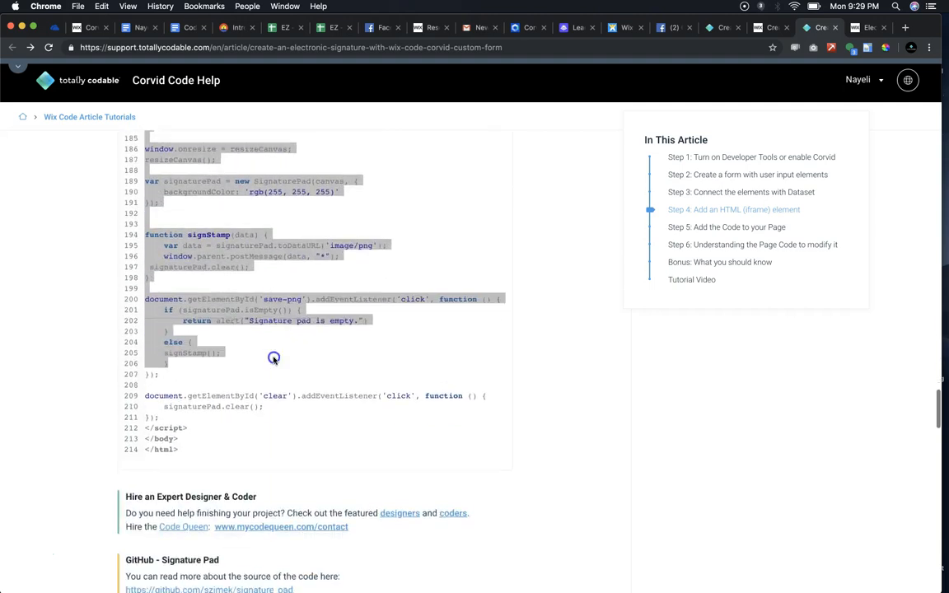
scroll(down, 3)
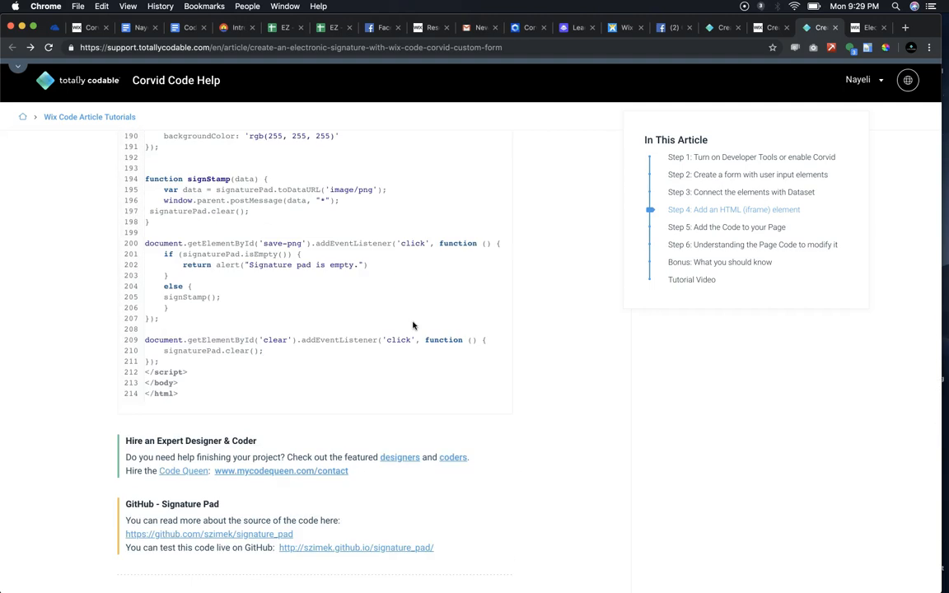
mouse_move(179, 537)
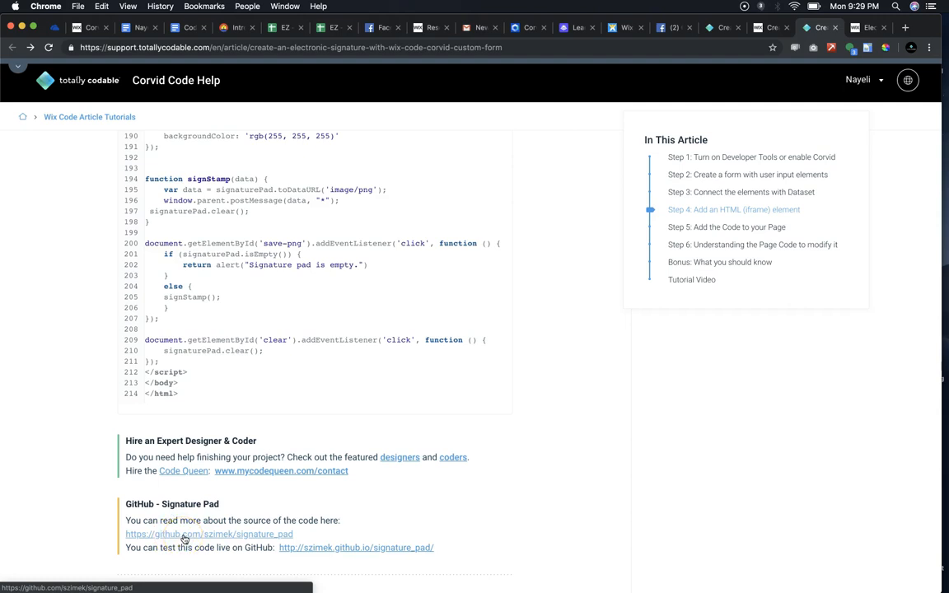
mouse_move(326, 554)
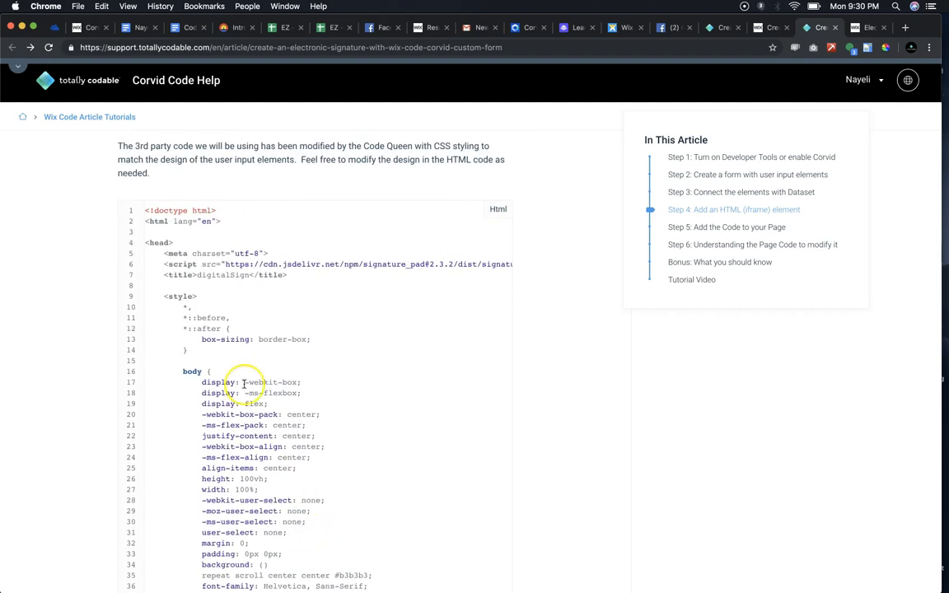
Draw a three-stroke handwritten signature in the Your Signature pad on the live form.
scroll(down, 3)
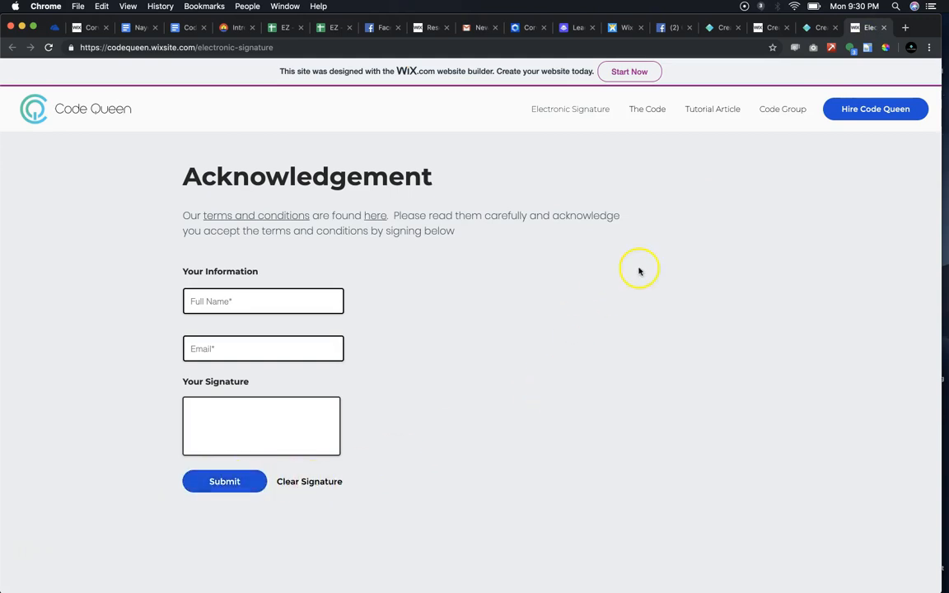
mouse_move(836, 132)
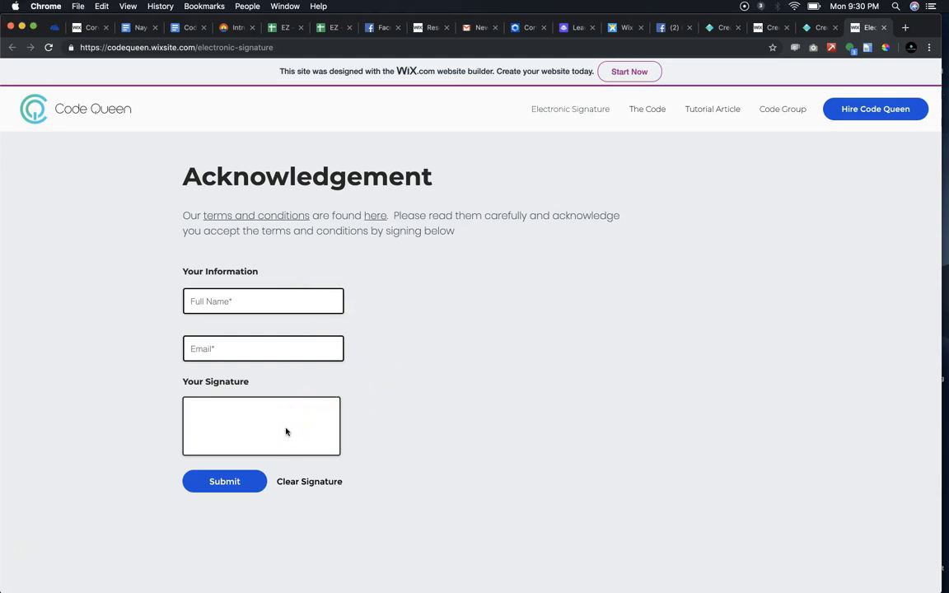
mouse_move(286, 431)
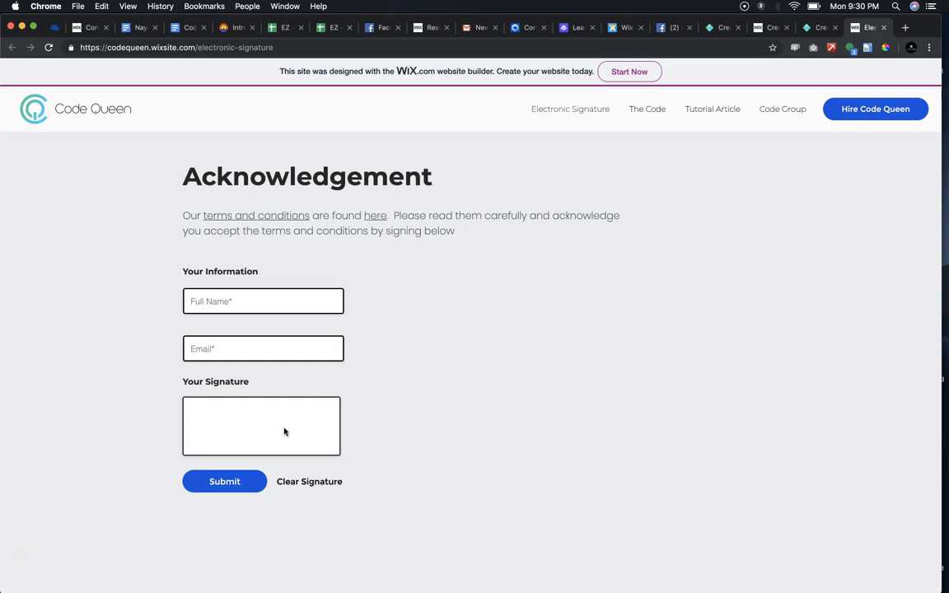
drag(198, 425, 205, 429)
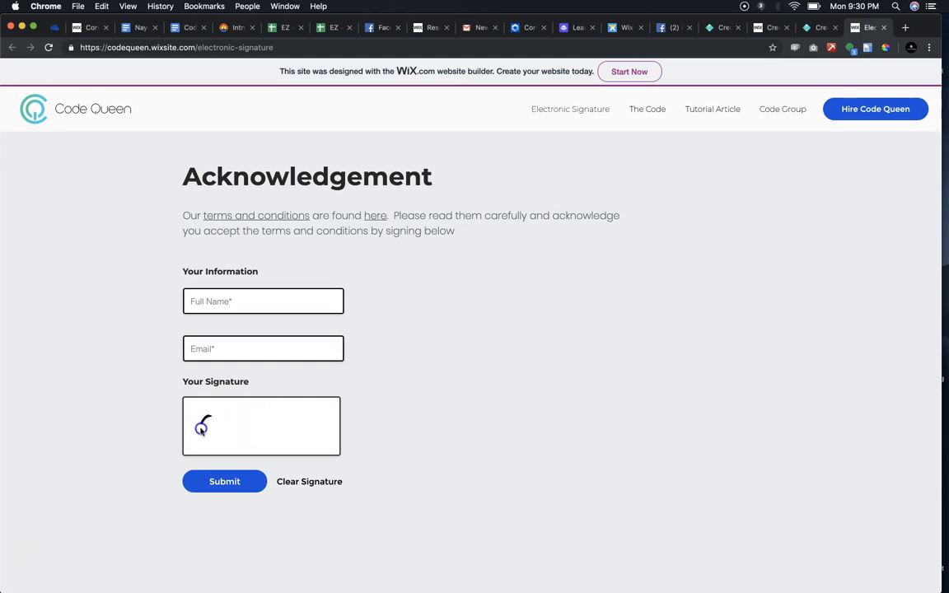
drag(202, 424, 244, 415)
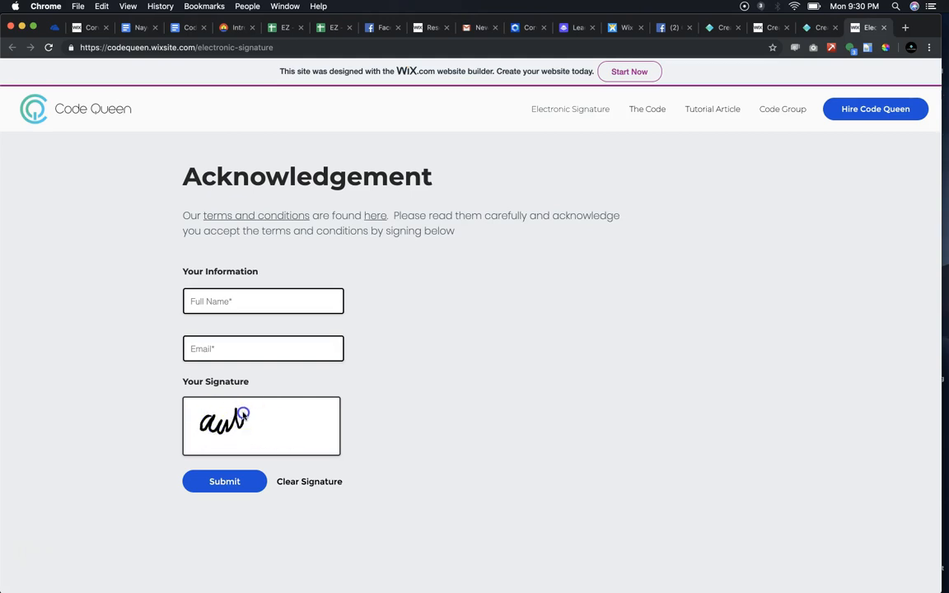
drag(243, 414, 297, 428)
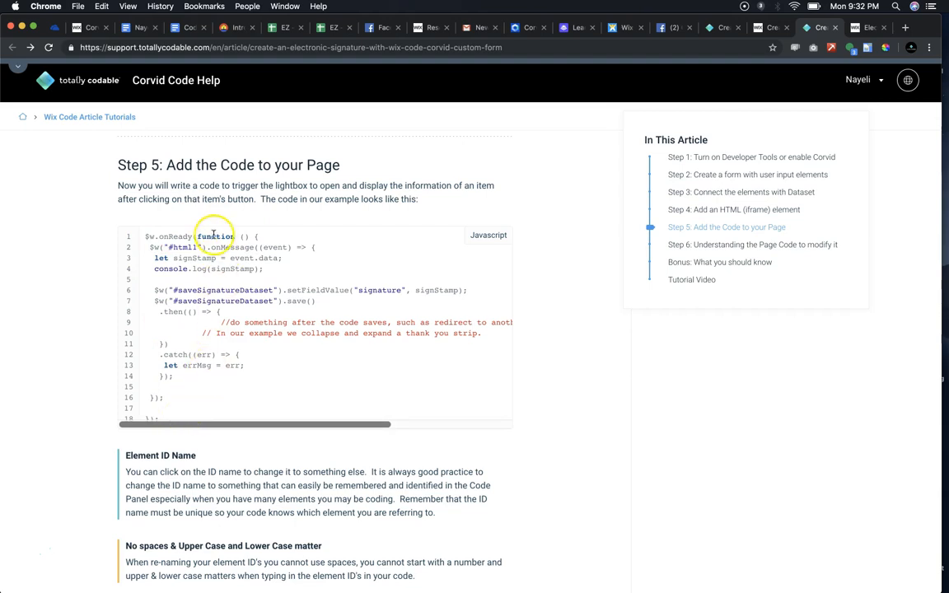
Highlight the #html1 and #saveSignatureDataset IDs in the Step 5 page code.
double_click(182, 250)
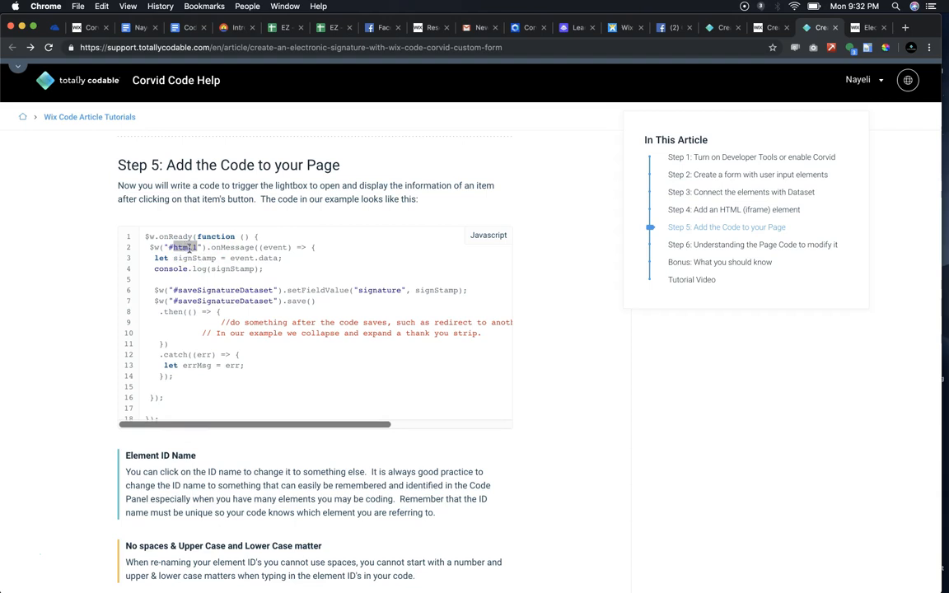
double_click(175, 246)
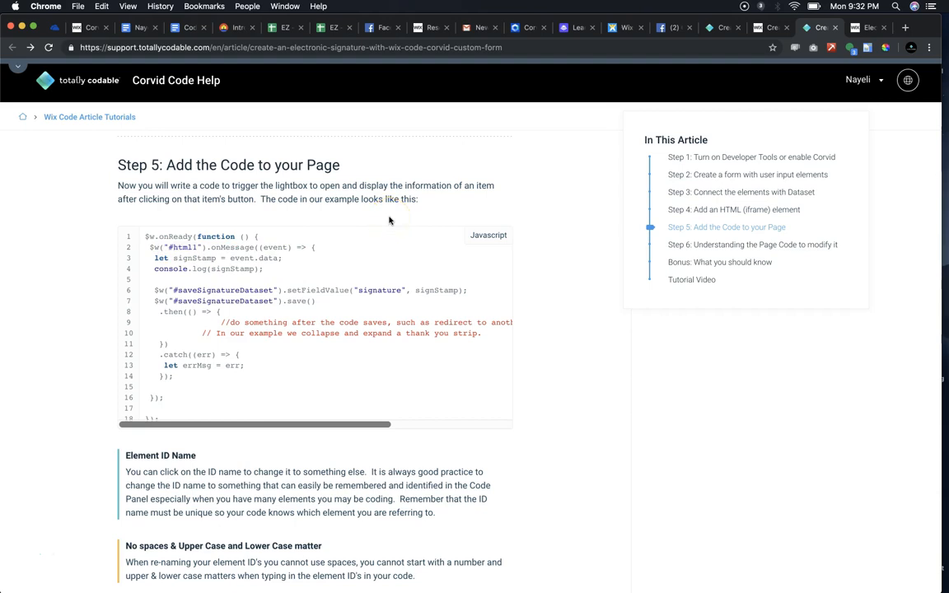
double_click(169, 247)
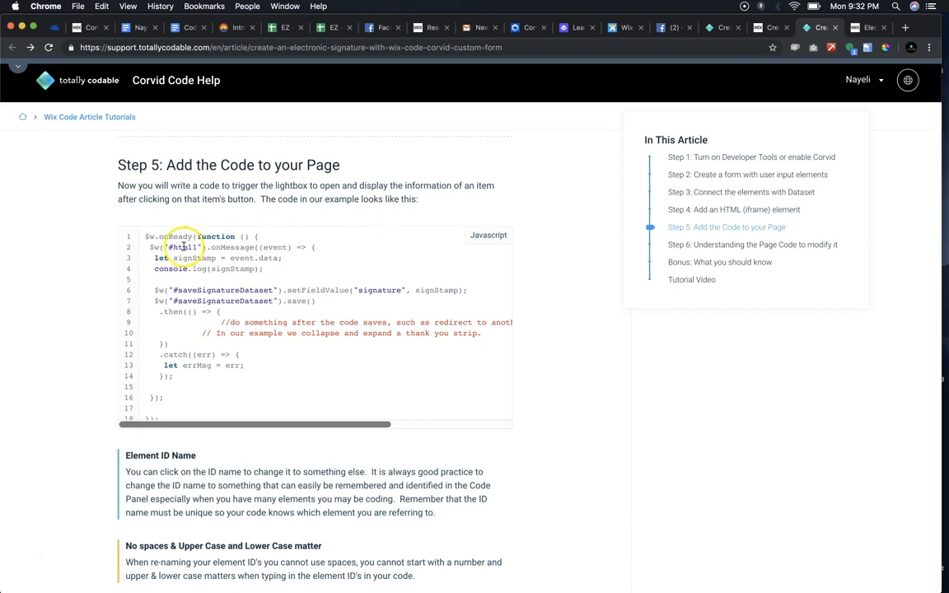
double_click(222, 290)
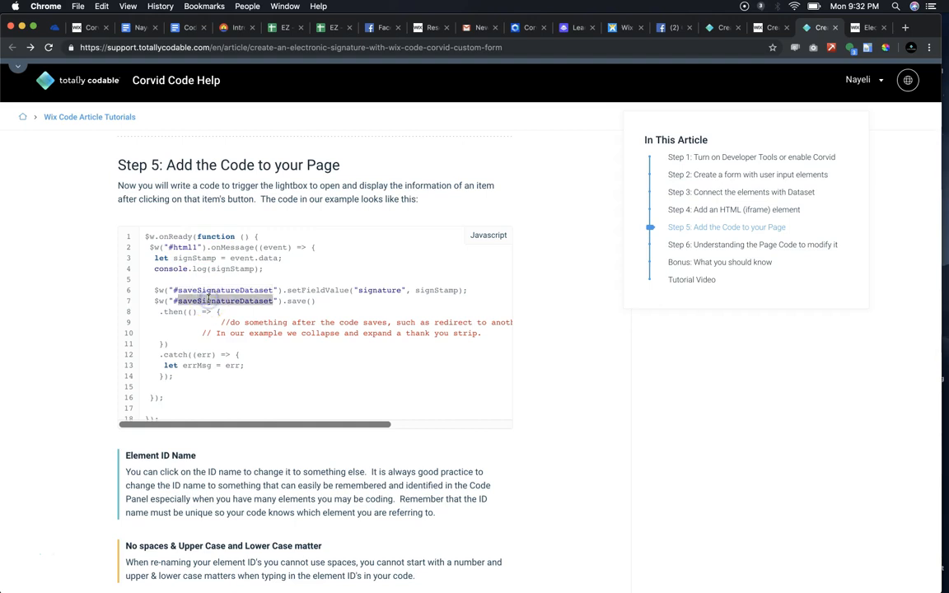
double_click(217, 299)
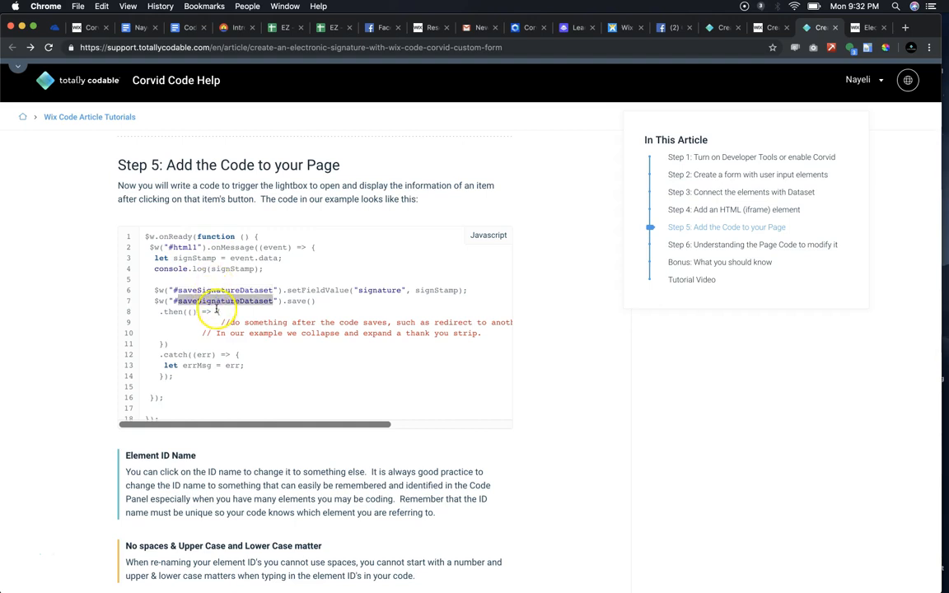
double_click(223, 290)
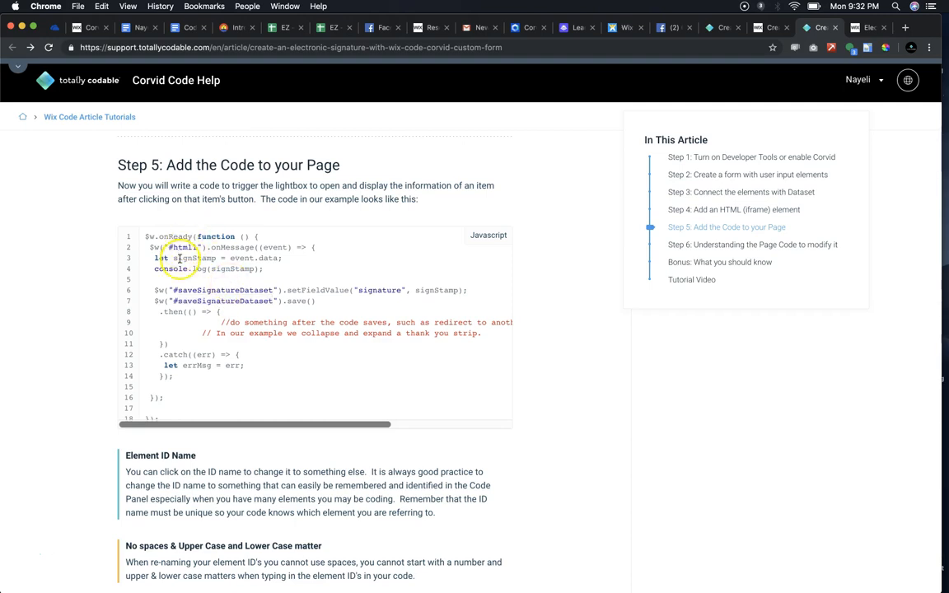
double_click(194, 257)
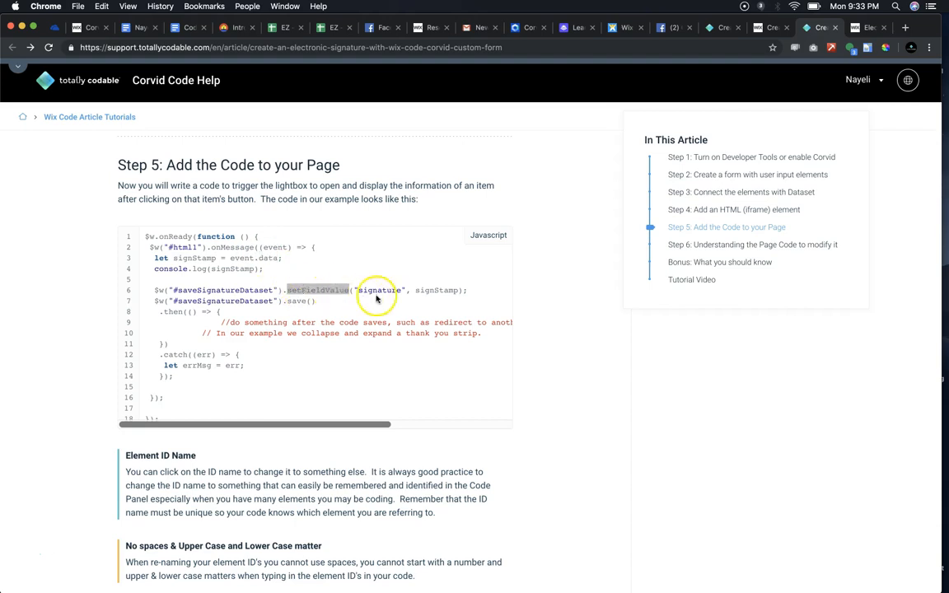
Highlight the setFieldValue signature call and the saveSignatureDataset save line.
double_click(378, 290)
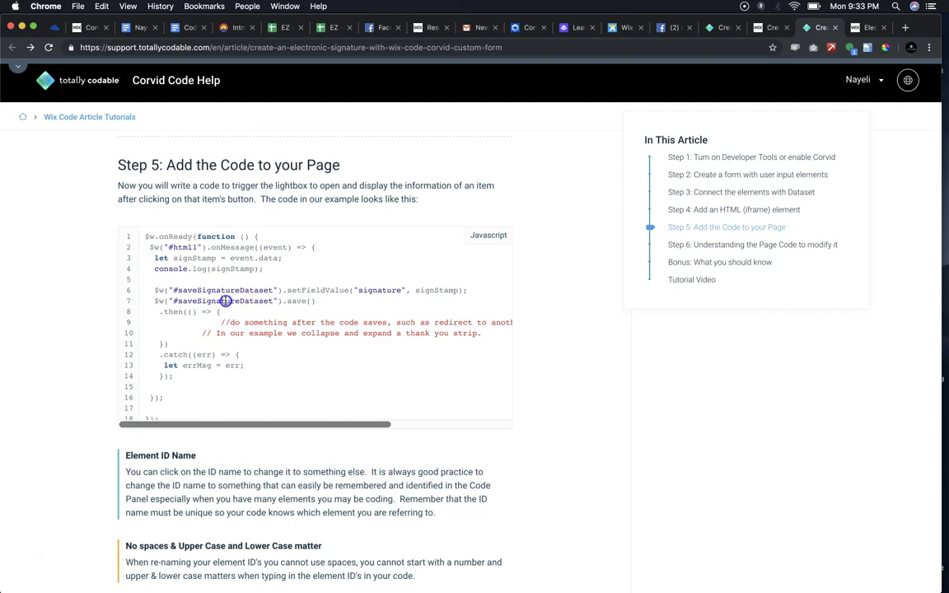
double_click(224, 301)
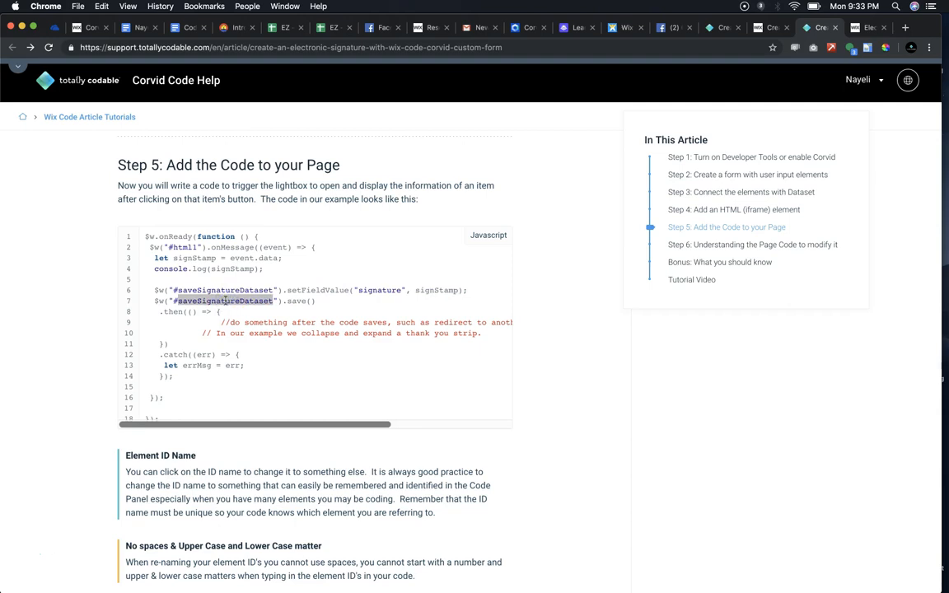
double_click(296, 301)
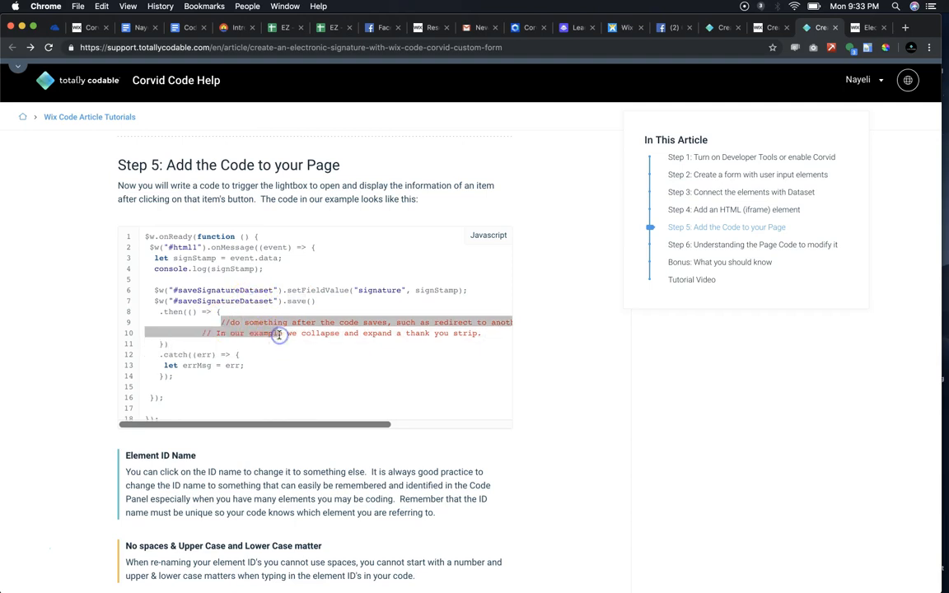
click(279, 335)
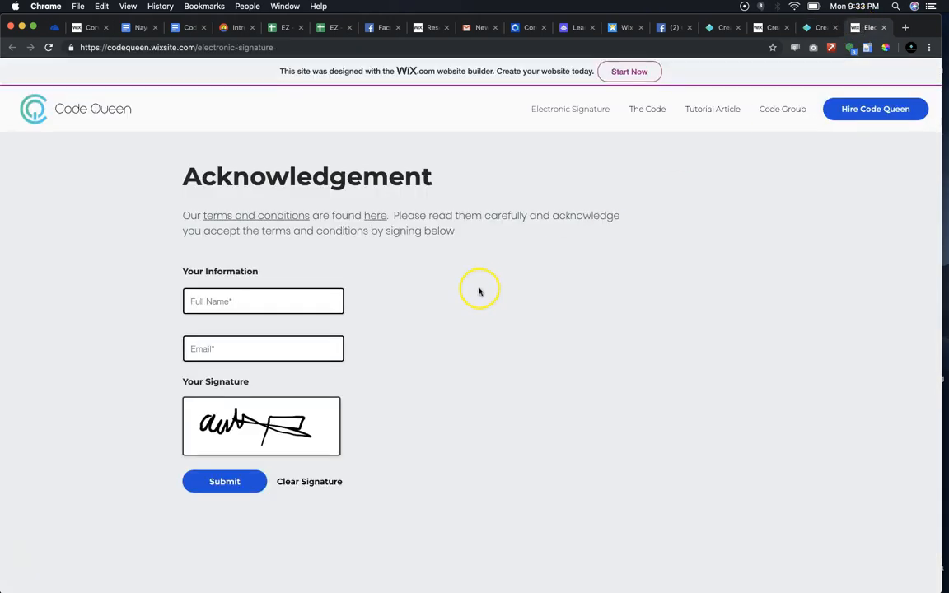
Fill in Full Name and Email on the signed Acknowledgement form and submit it.
click(224, 481)
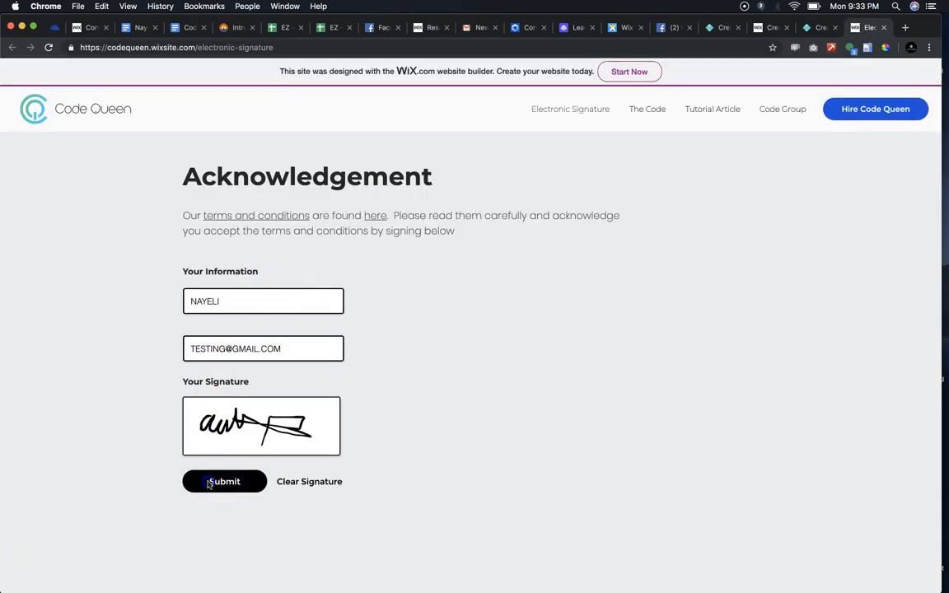
click(224, 481)
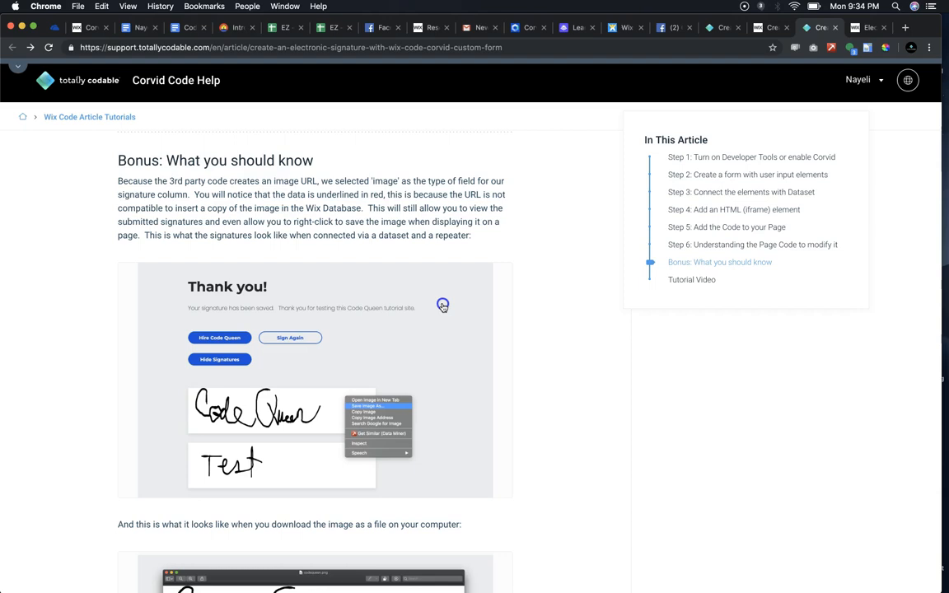
Scroll to the Bonus section, view the downloaded signature image, then close it.
scroll(down, 3)
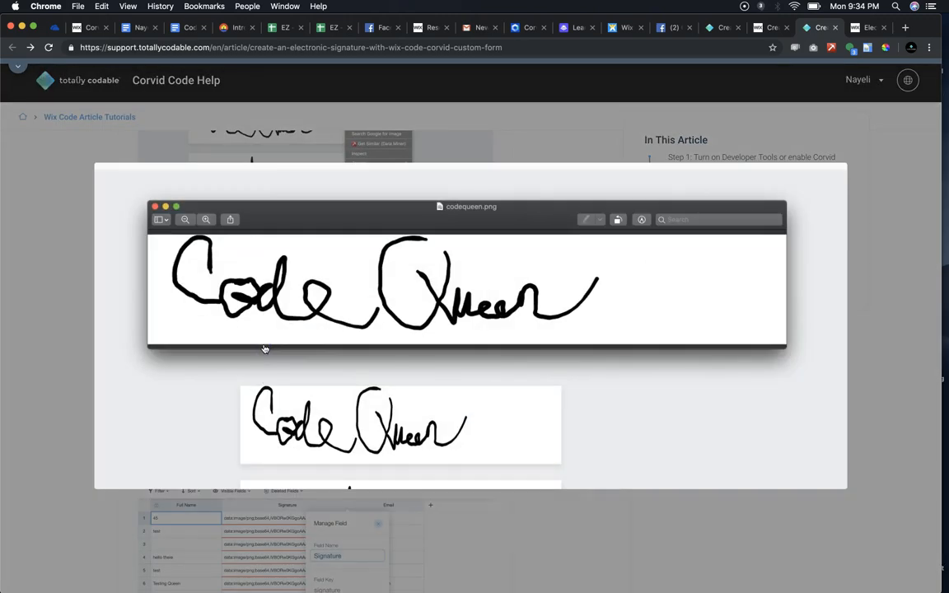
click(264, 348)
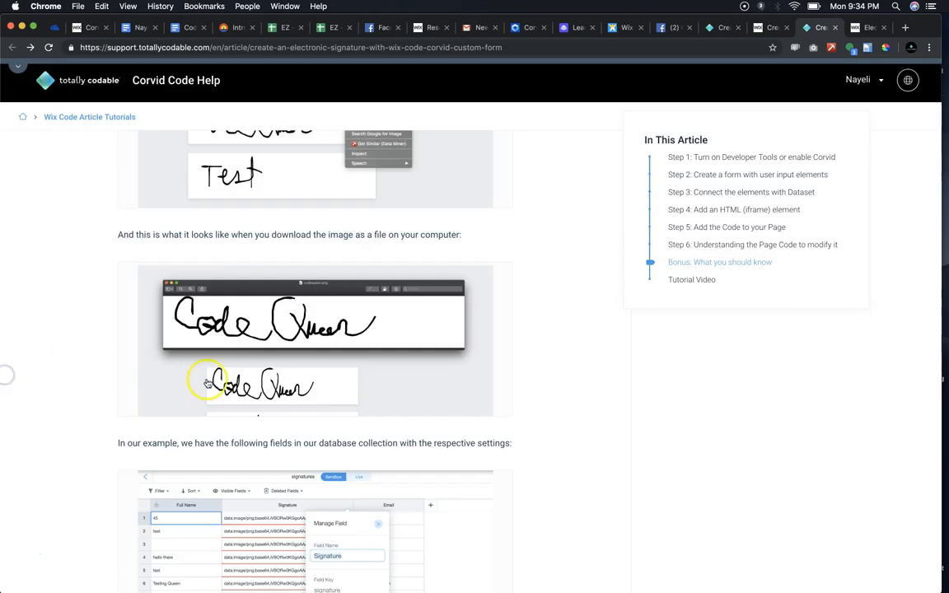
scroll(down, 3)
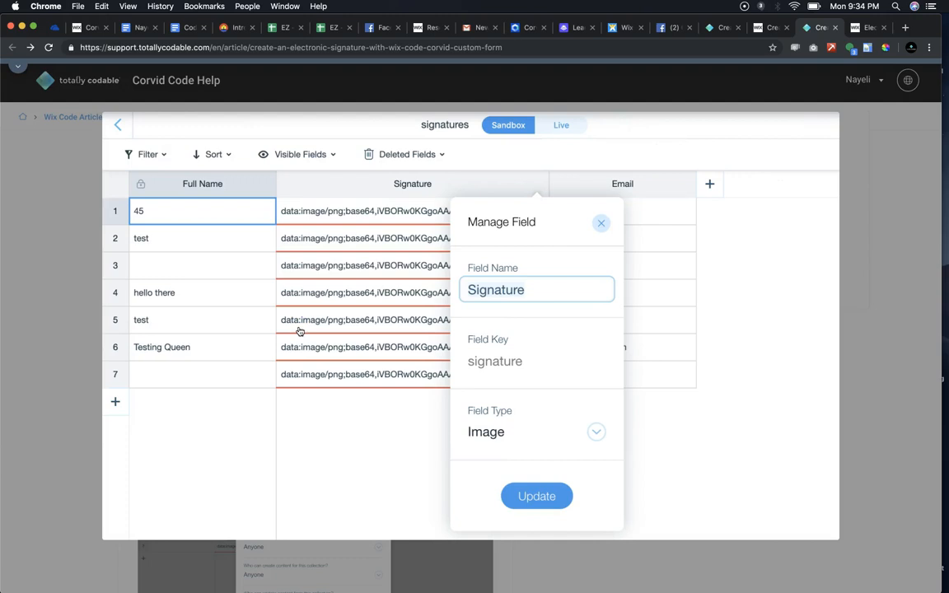
mouse_move(541, 437)
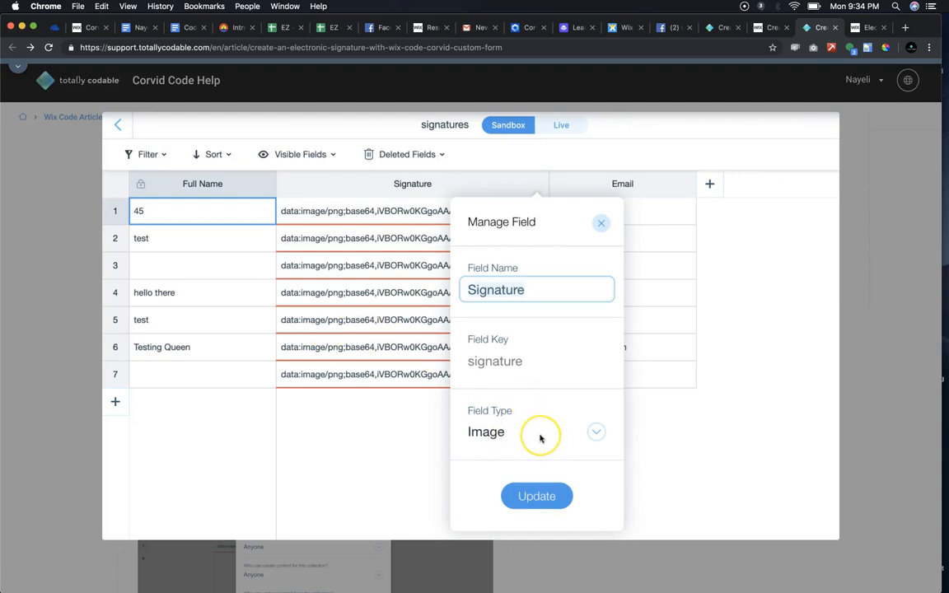
mouse_move(372, 232)
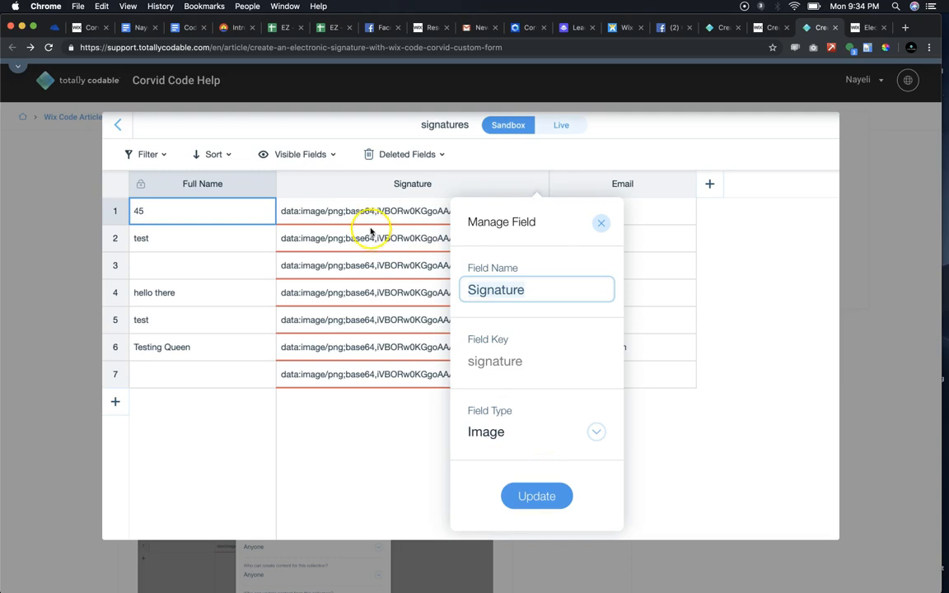
mouse_move(414, 278)
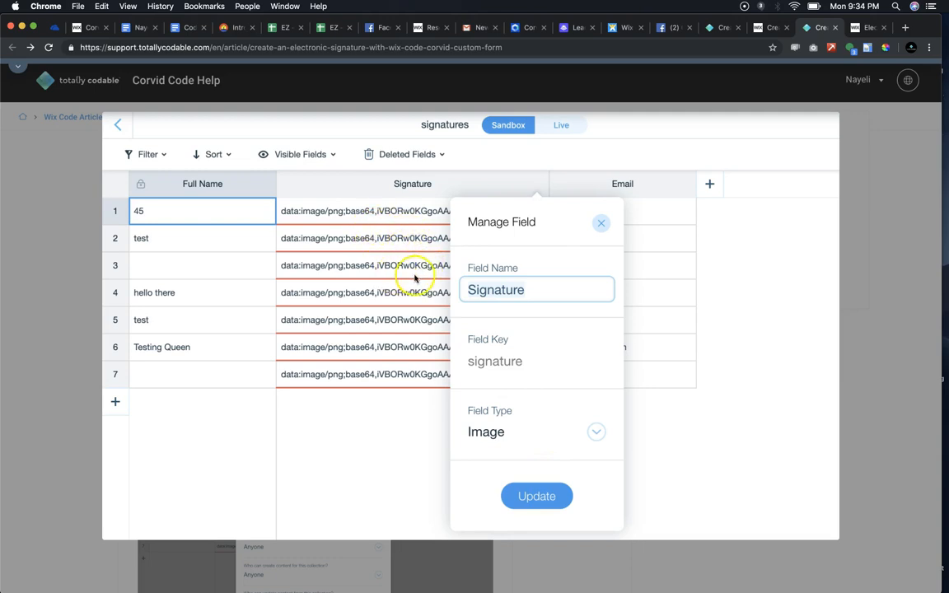
mouse_move(857, 338)
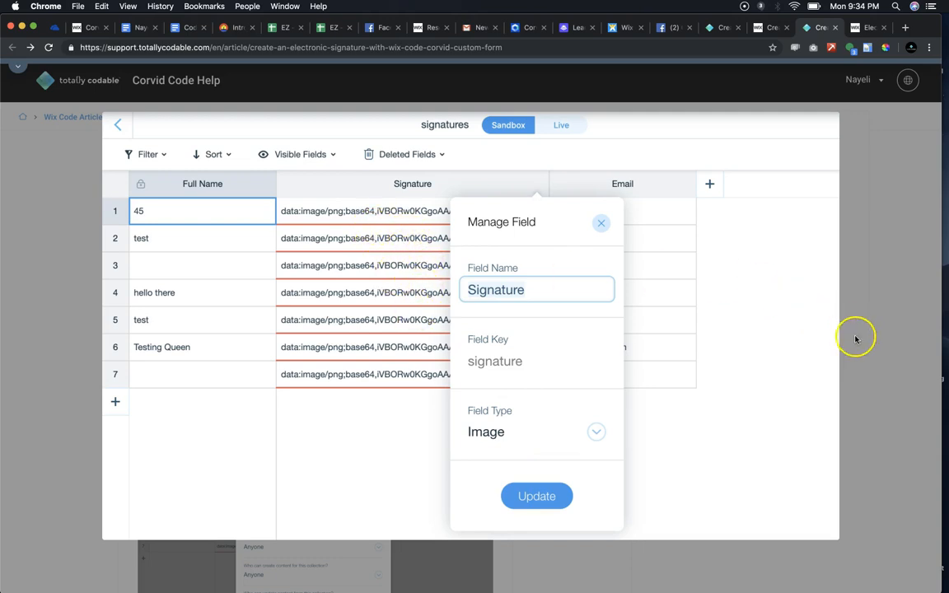
Scroll down past the Bonus section to the collection permissions screenshot and Live Example link.
scroll(down, 3)
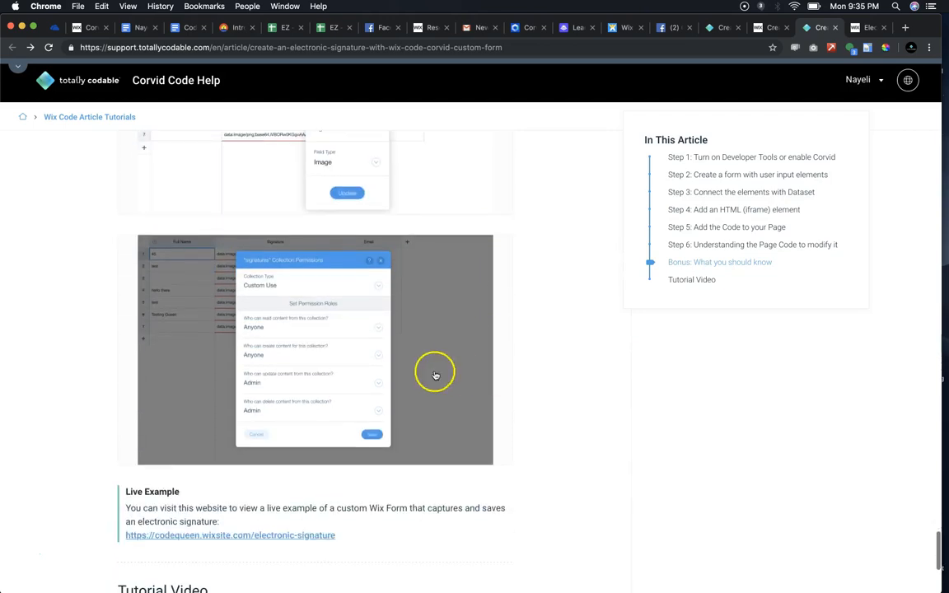